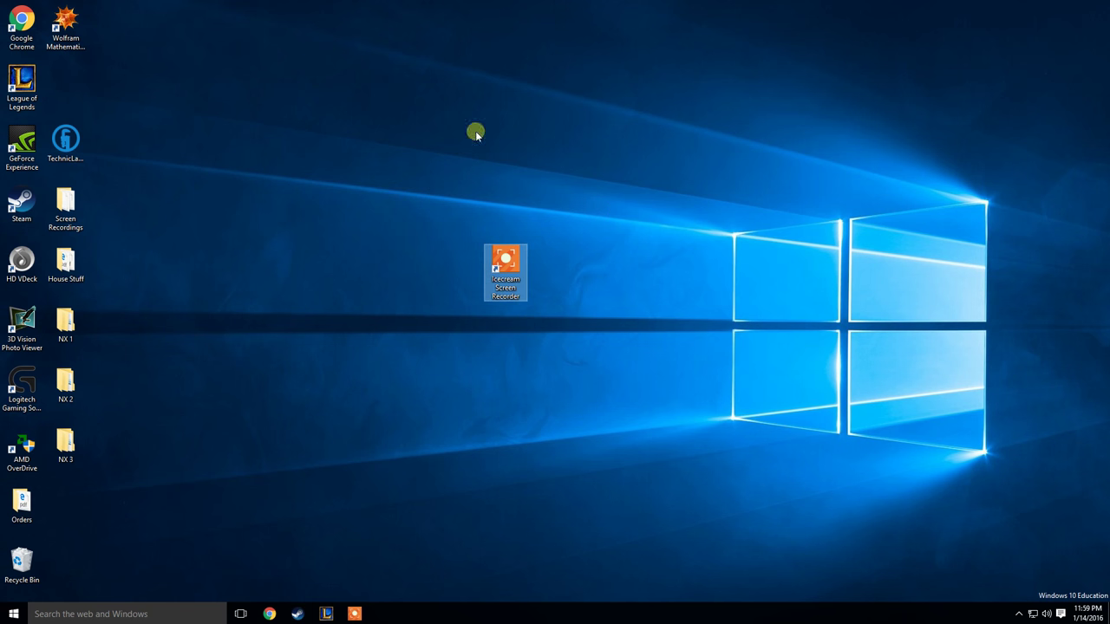
mouse_move(593, 232)
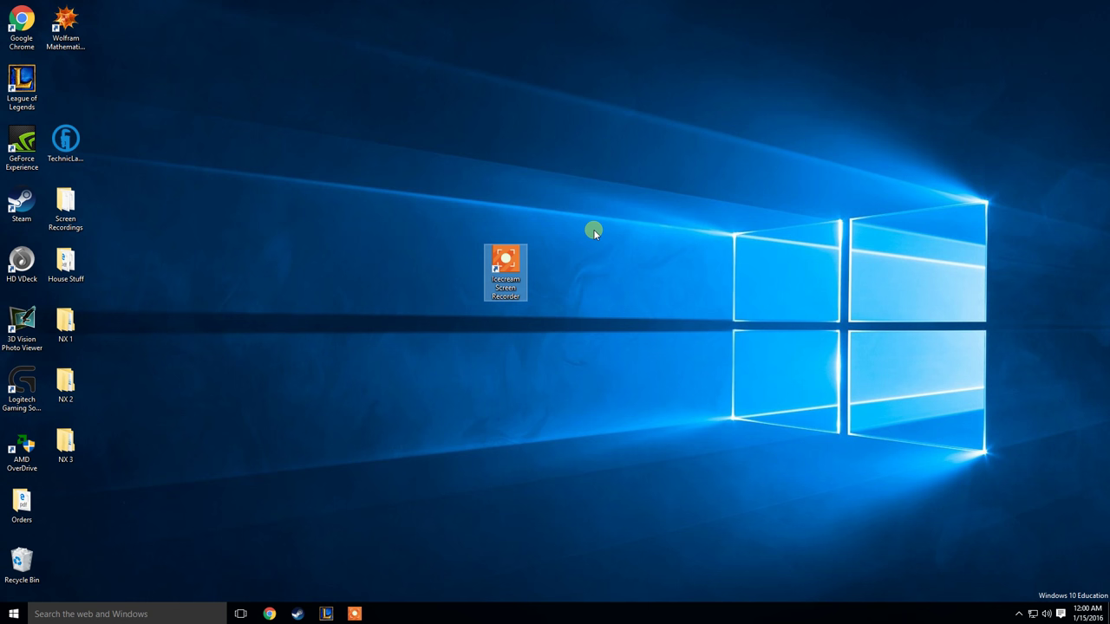
mouse_move(587, 254)
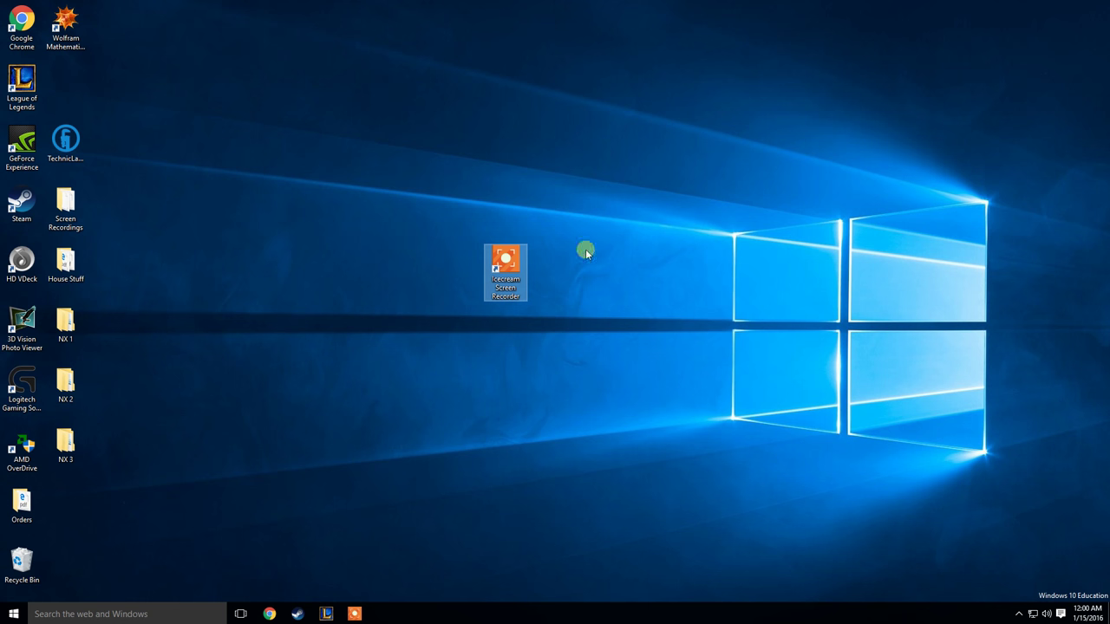
mouse_move(634, 165)
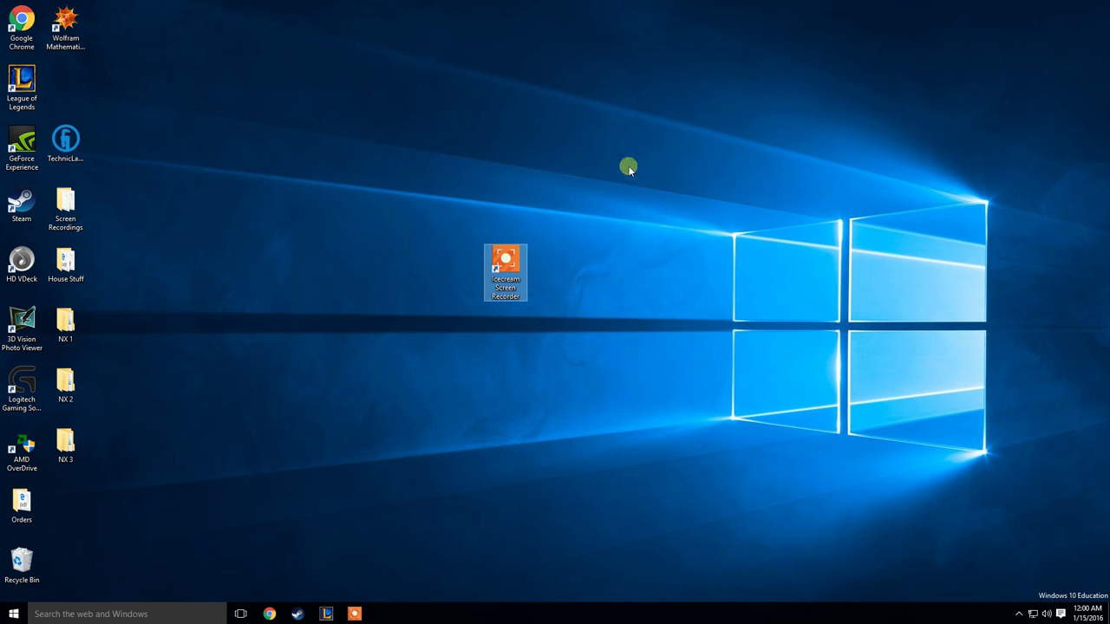
mouse_move(461, 193)
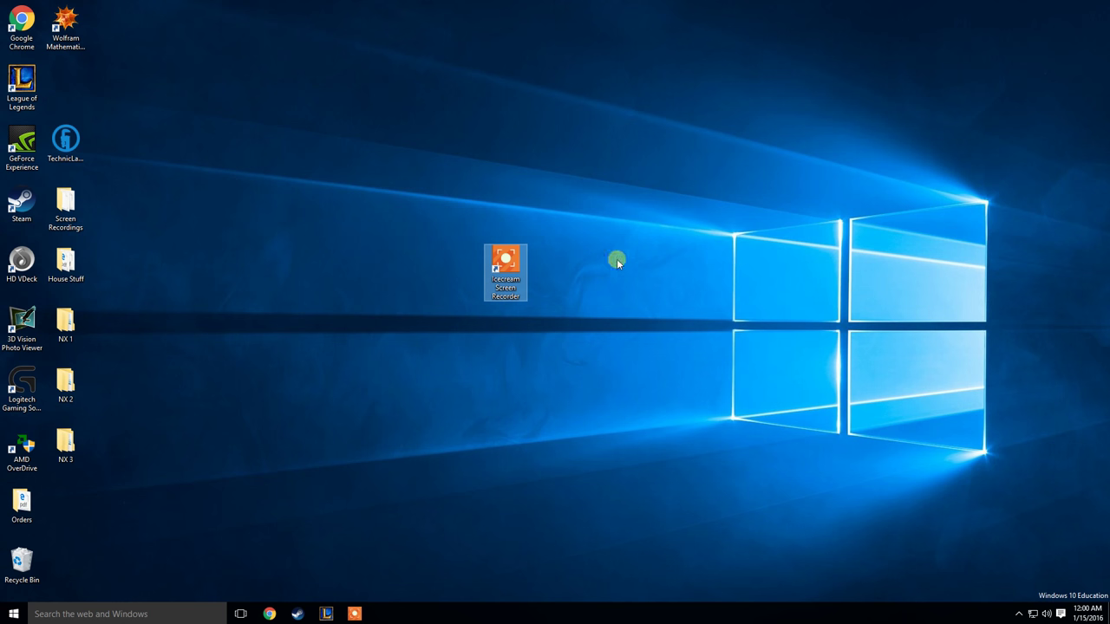
mouse_move(536, 229)
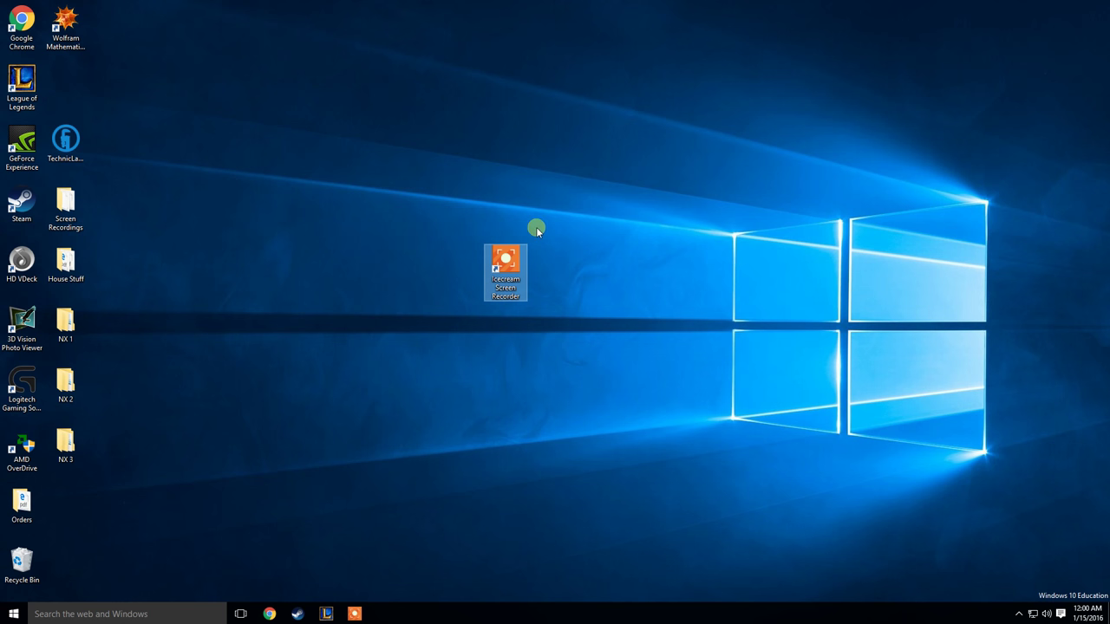
mouse_move(536, 240)
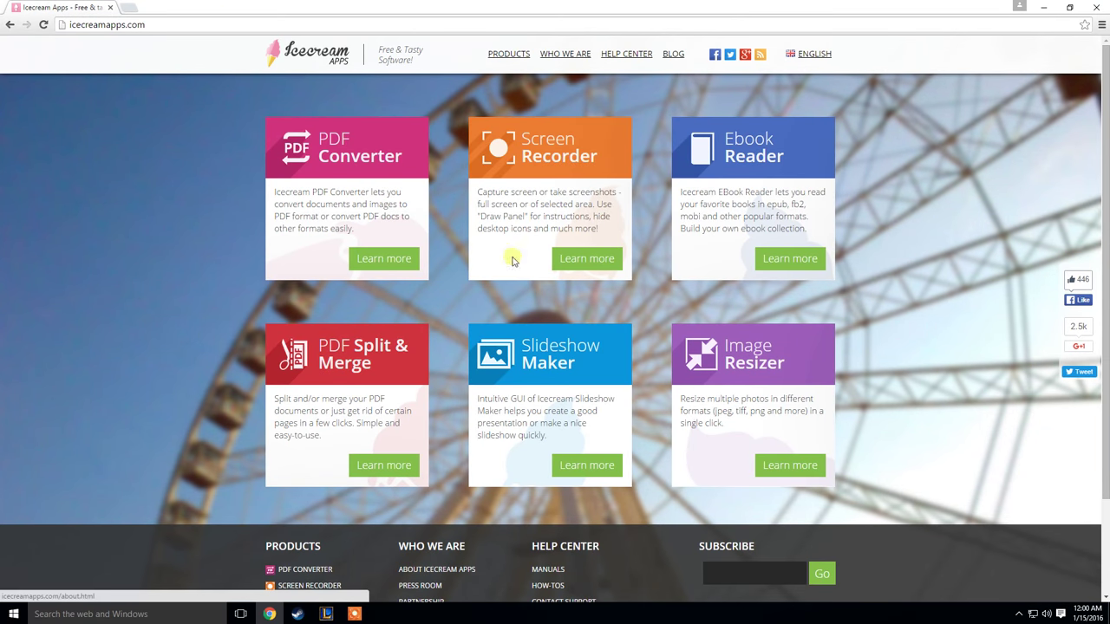
mouse_move(534, 176)
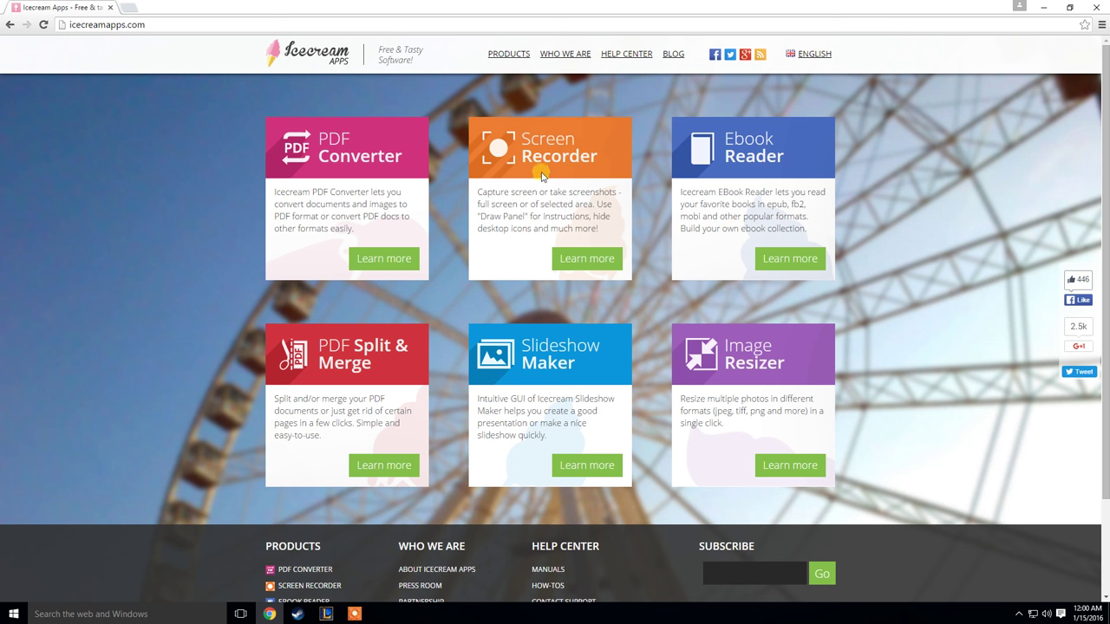
mouse_move(652, 302)
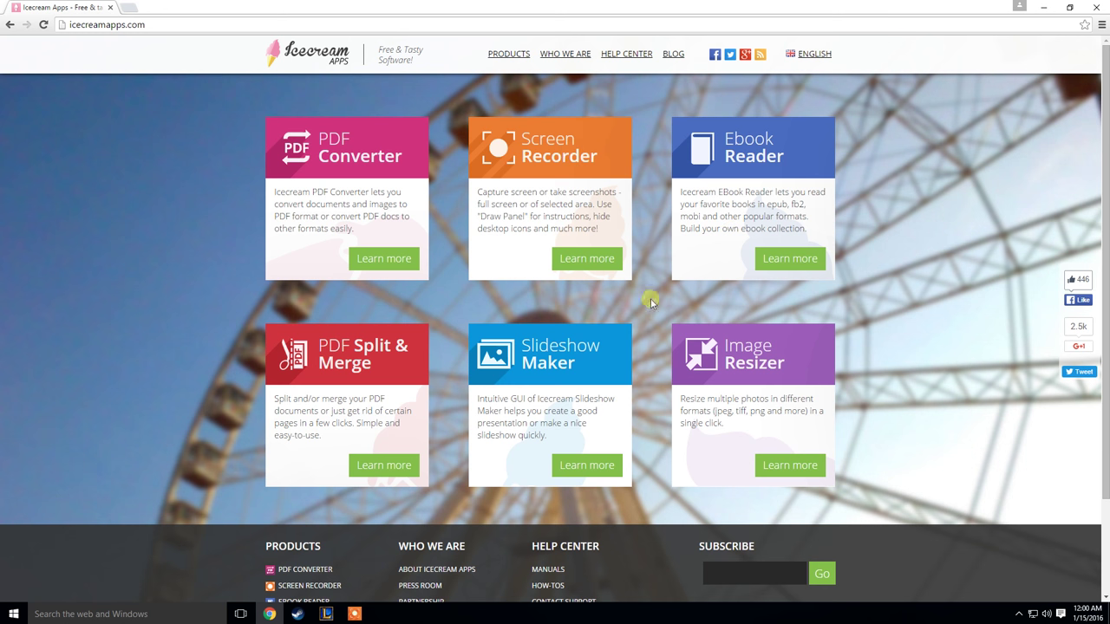
mouse_move(586, 258)
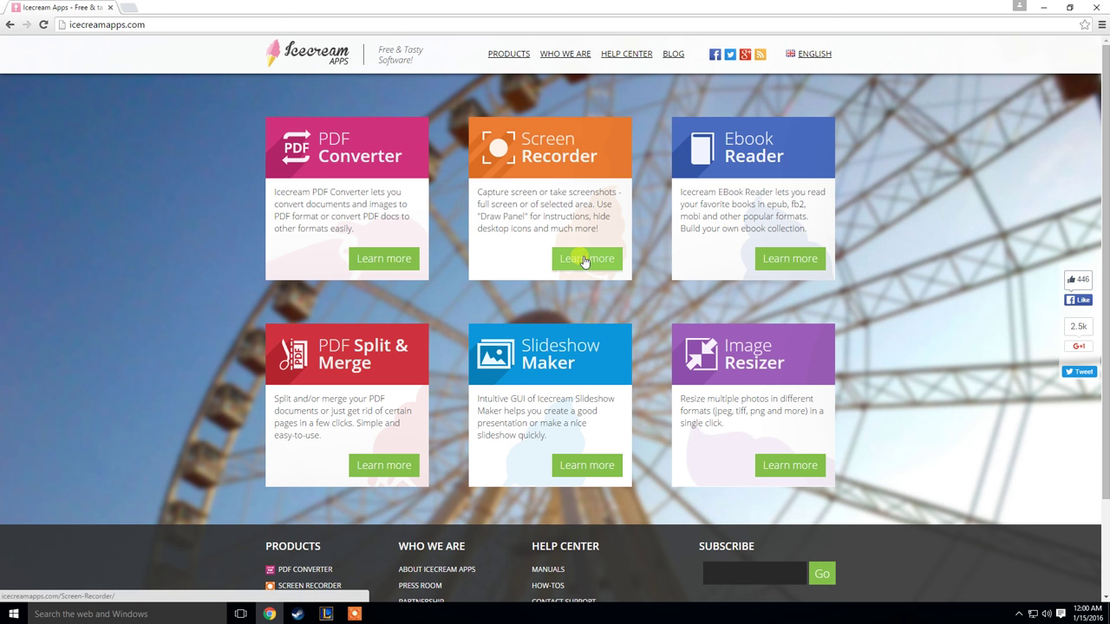
mouse_move(385, 241)
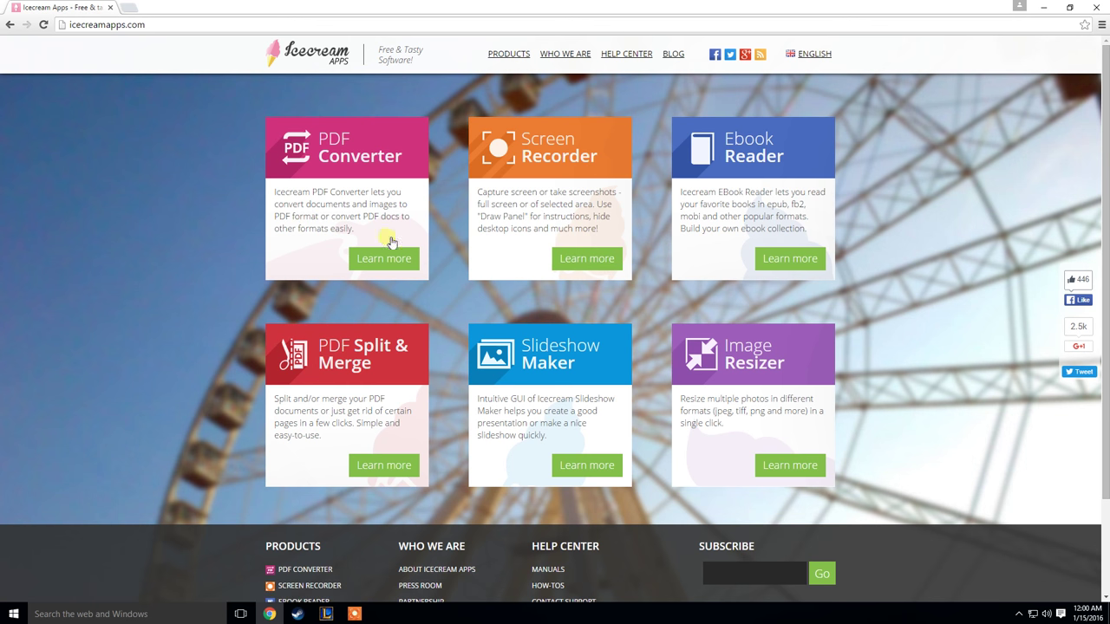
mouse_move(588, 257)
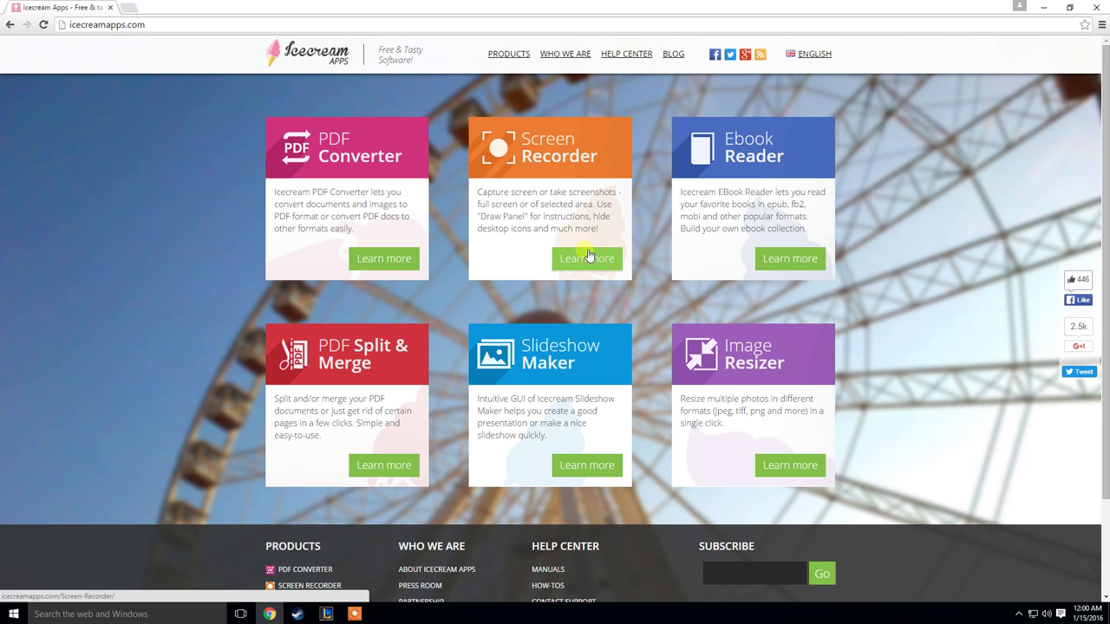
Go to the Screen Recorder product page from the Icecream Apps homepage.
click(586, 259)
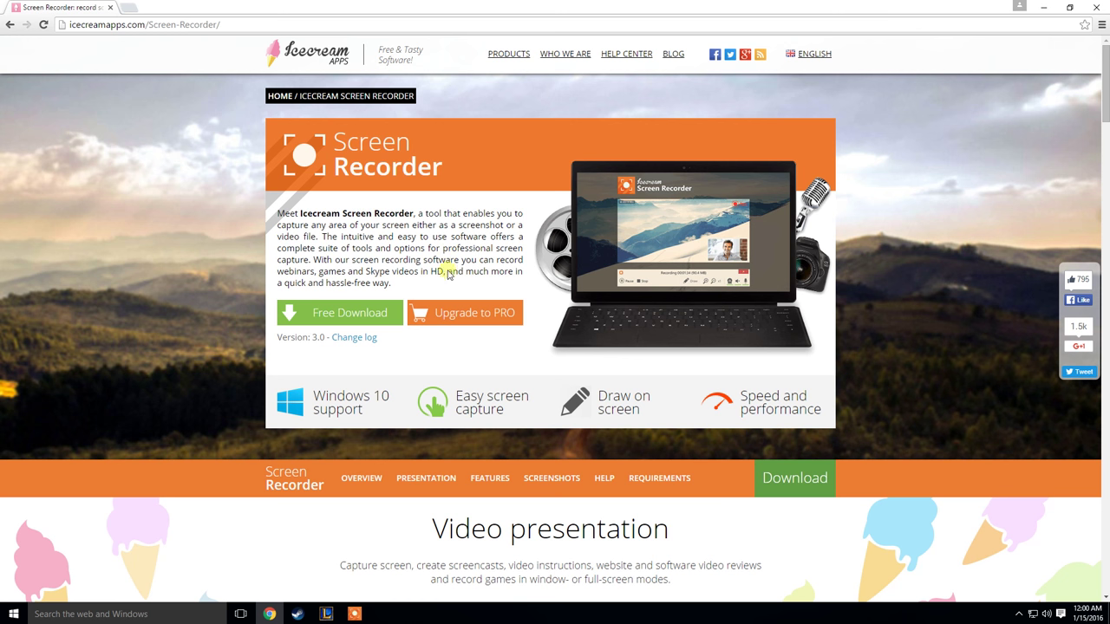
View the Upgrade to PRO page comparing free and PRO Screen Recorder features.
click(465, 312)
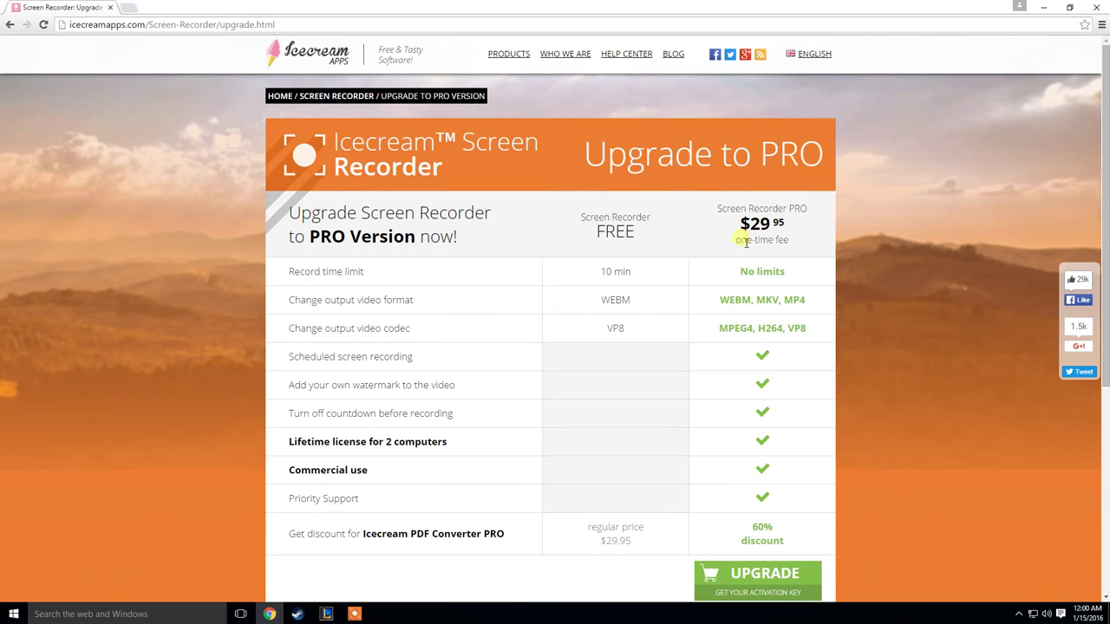
mouse_move(704, 229)
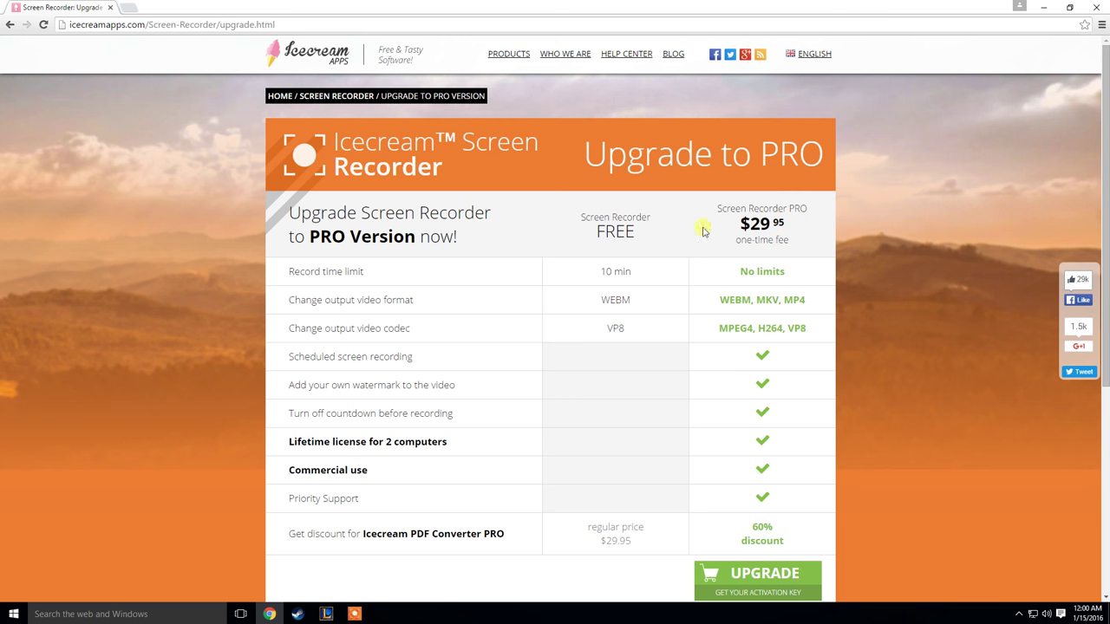
mouse_move(694, 262)
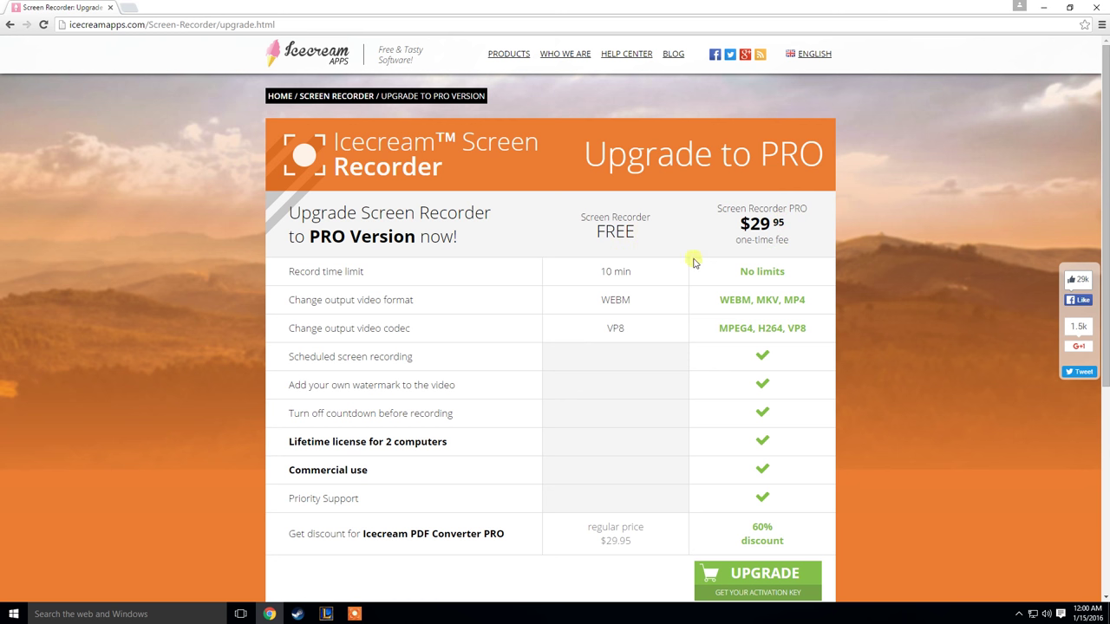
mouse_move(340, 274)
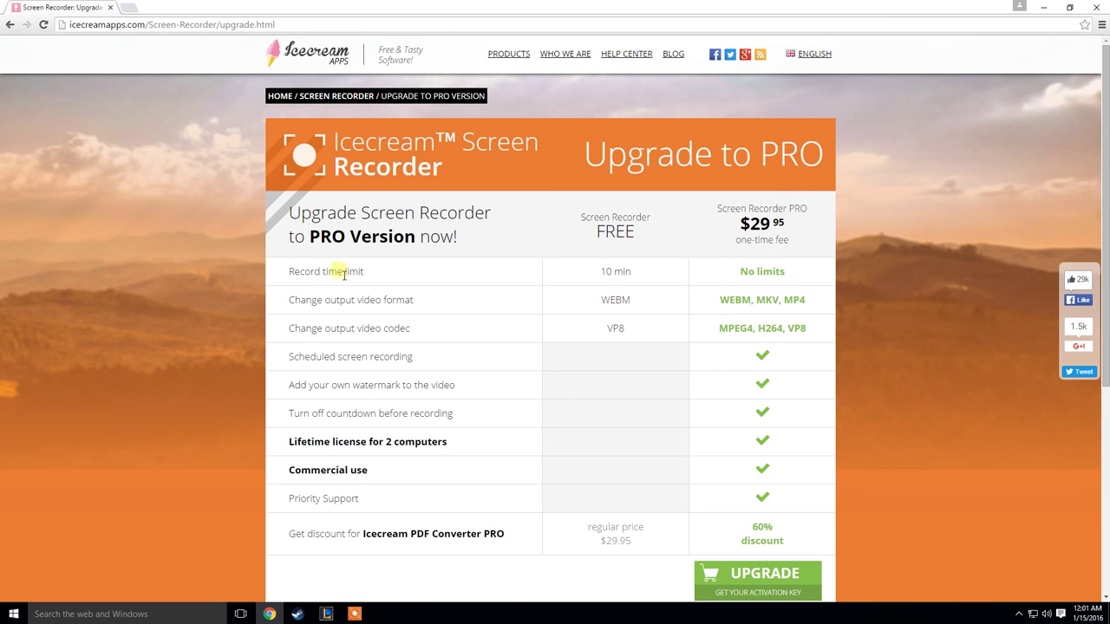
mouse_move(638, 276)
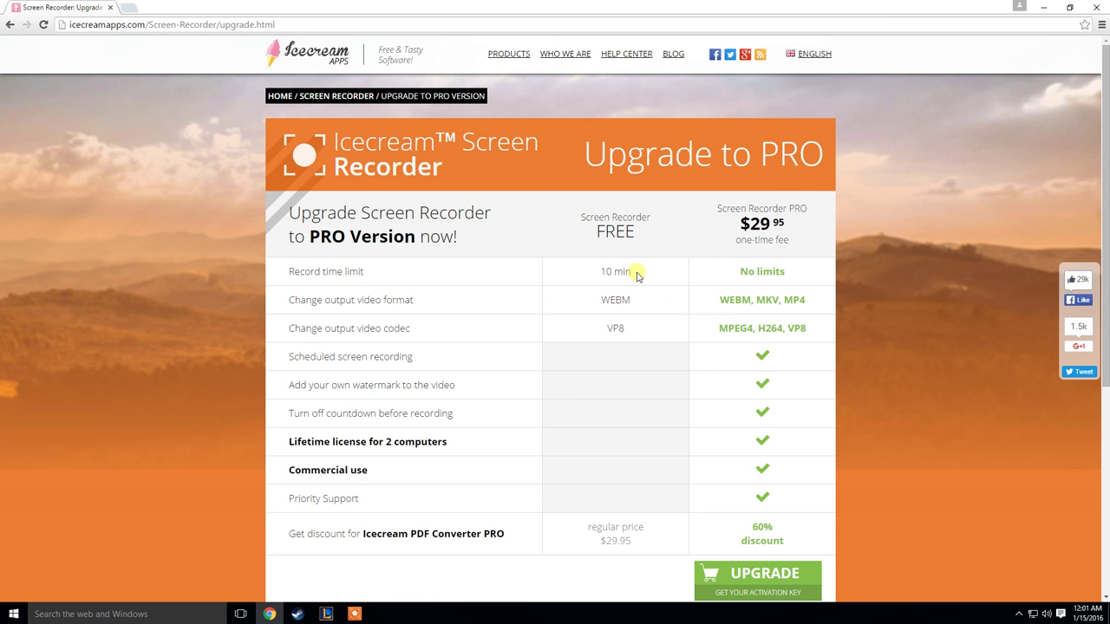
mouse_move(516, 285)
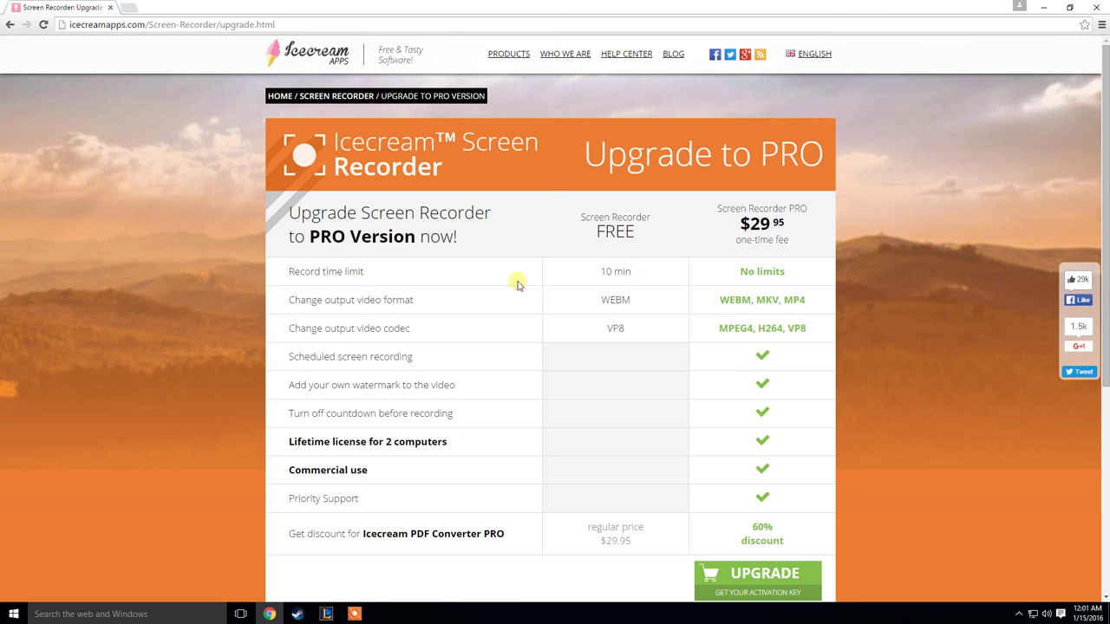
mouse_move(725, 316)
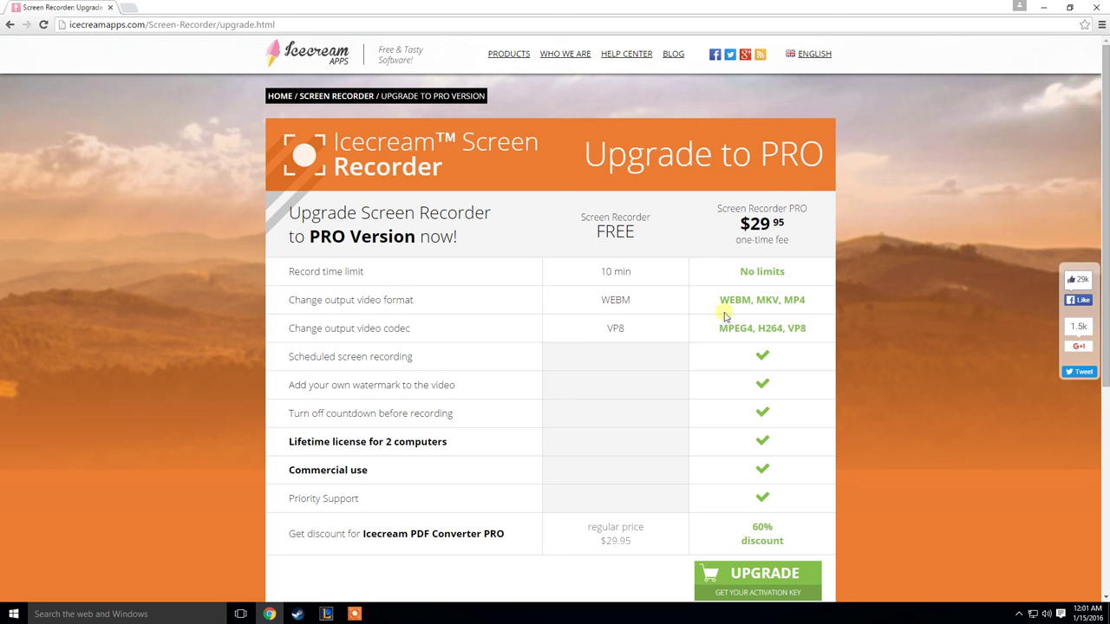
mouse_move(681, 316)
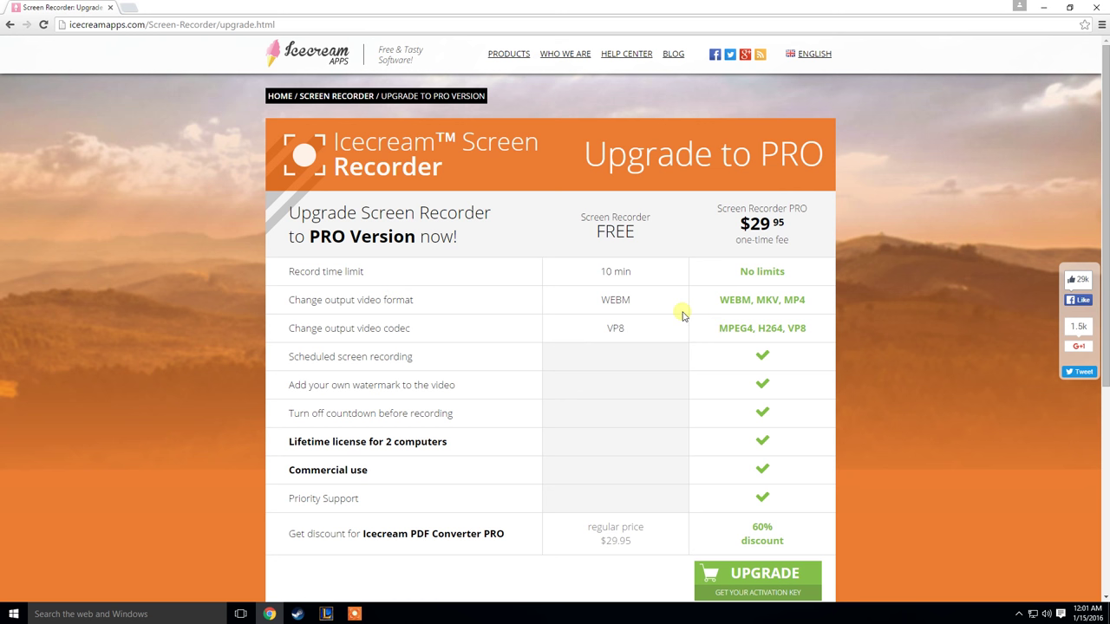
mouse_move(688, 307)
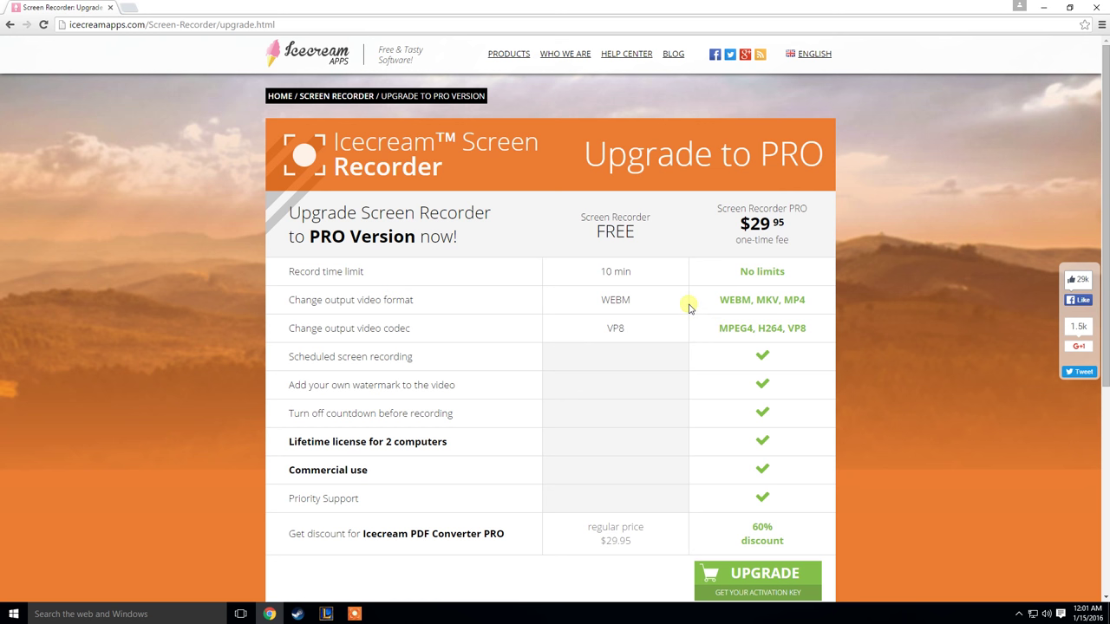
mouse_move(635, 320)
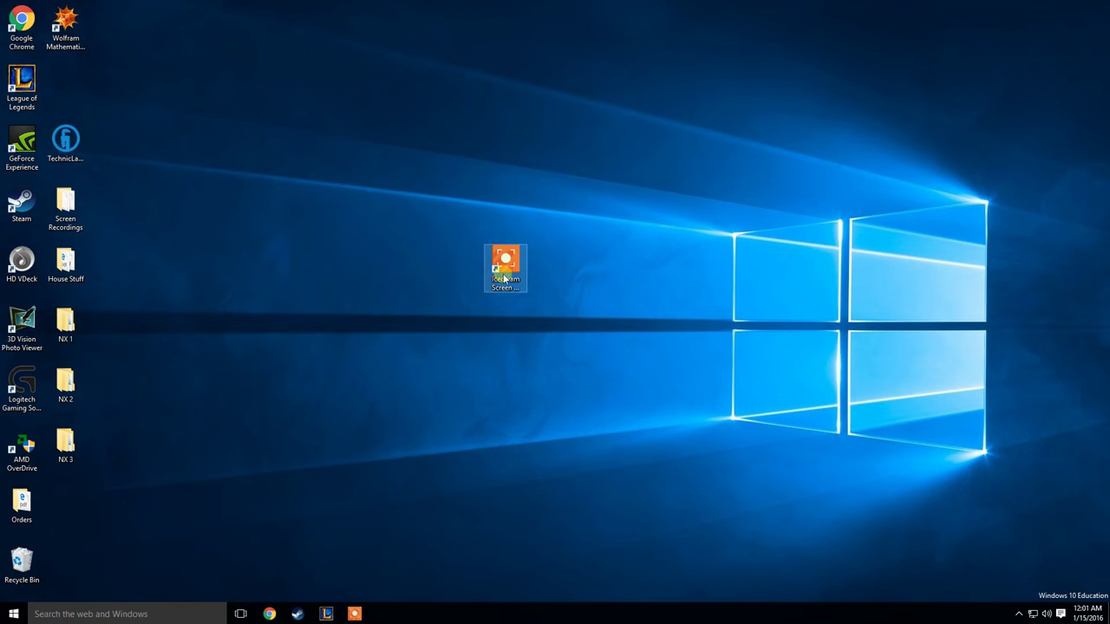
double_click(505, 262)
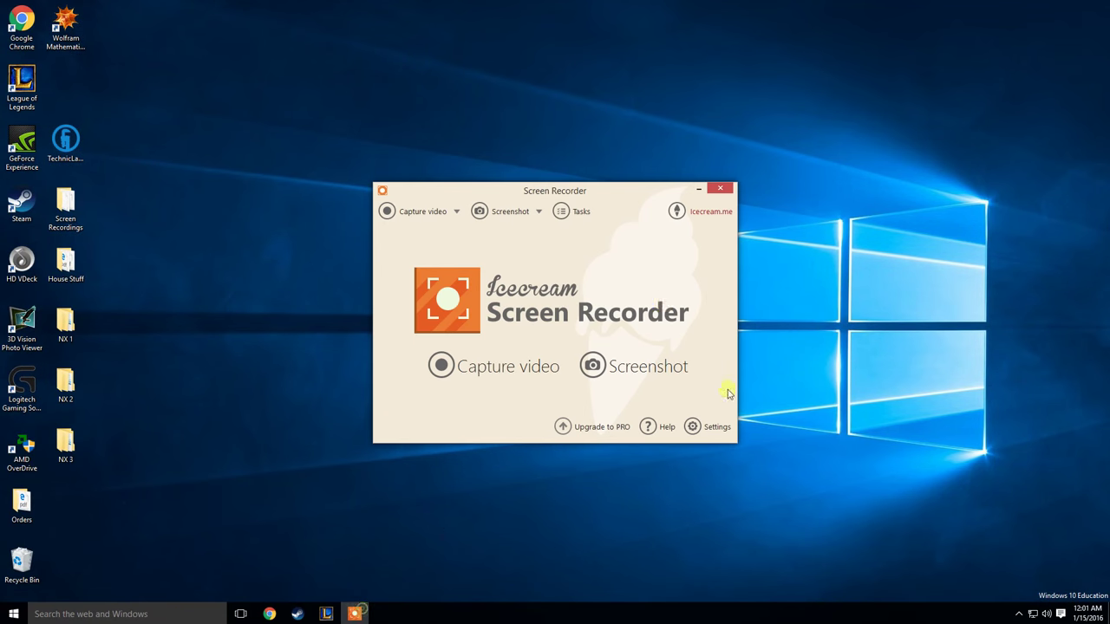
mouse_move(527, 343)
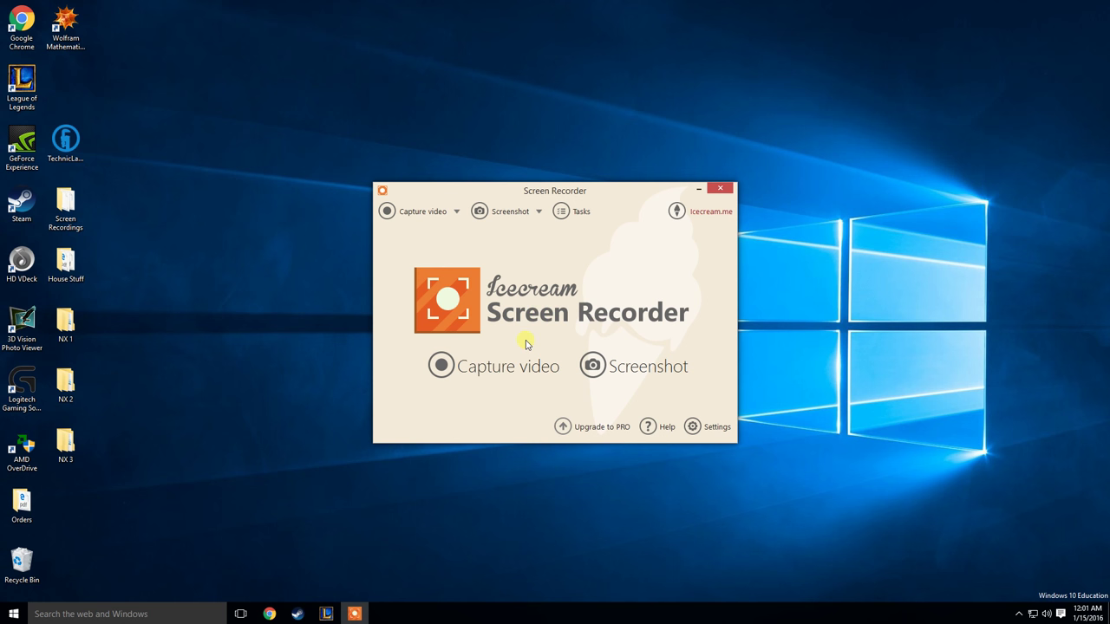
click(460, 212)
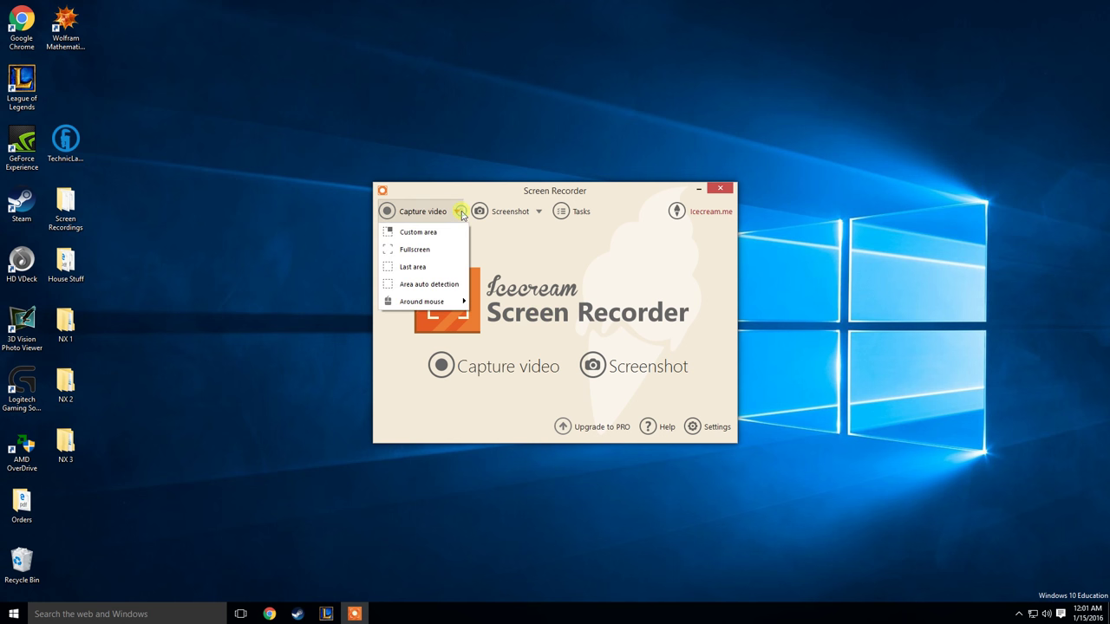
mouse_move(432, 232)
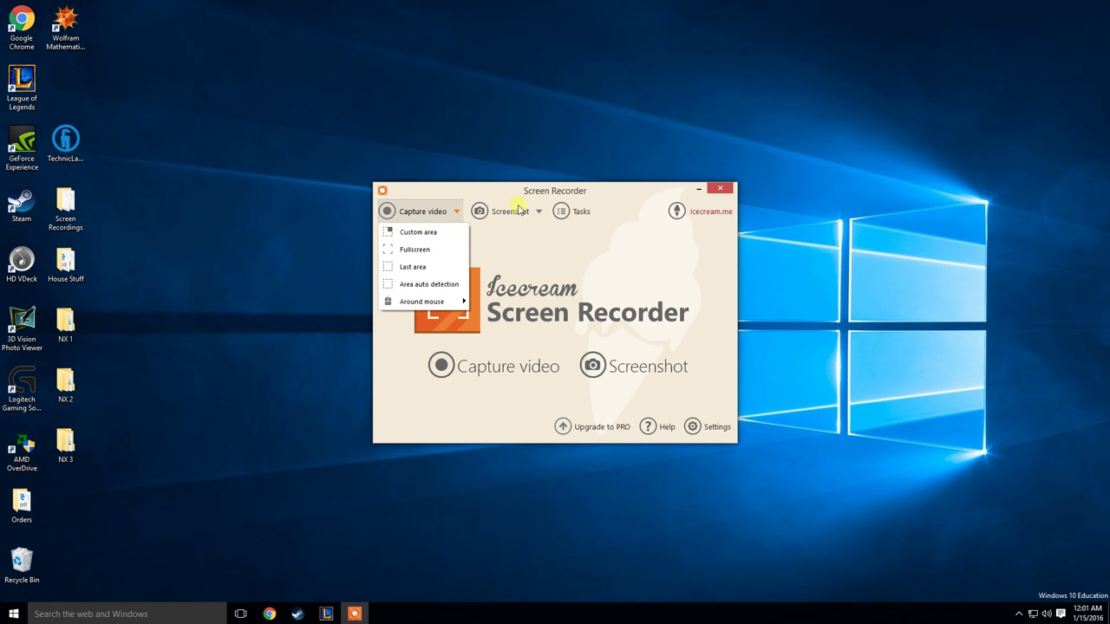
click(506, 211)
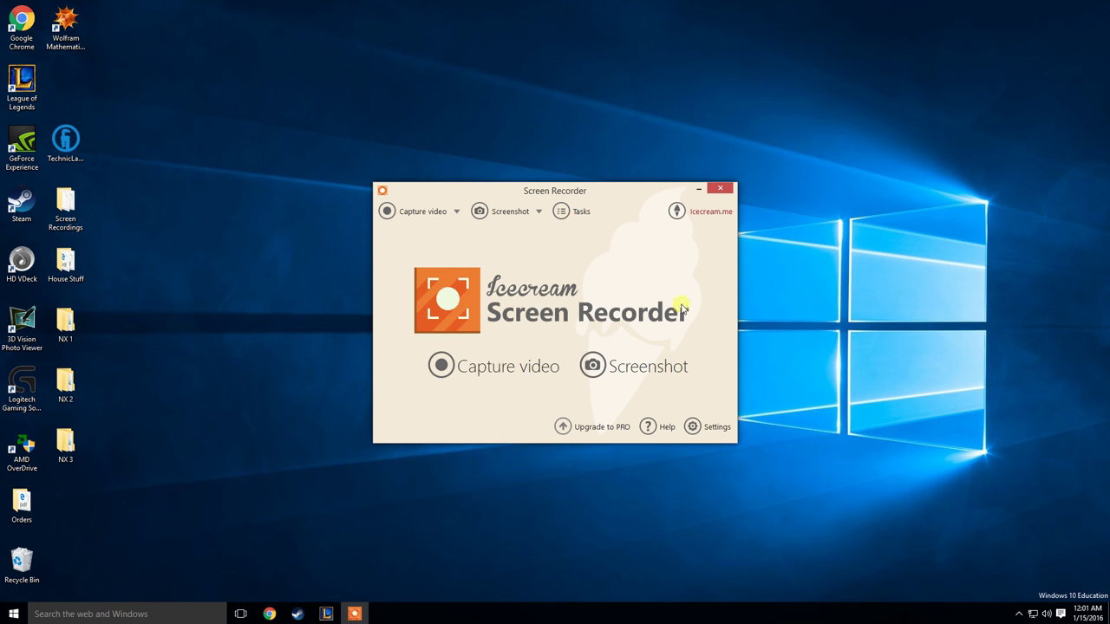
Review the Hotkeys and Audio settings, then return to the System settings.
click(711, 426)
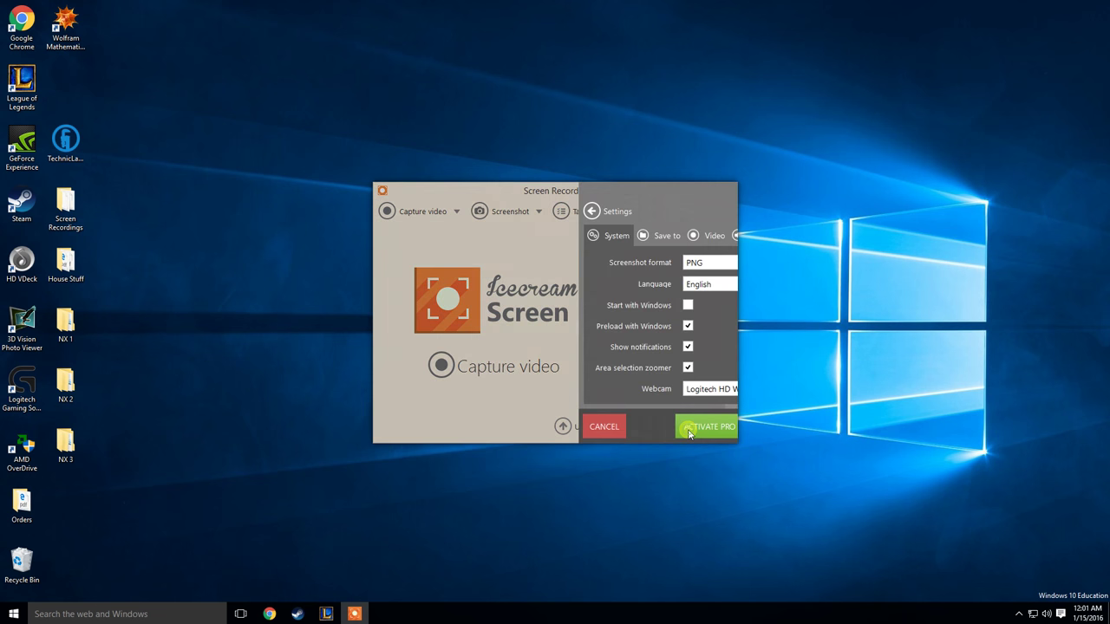
click(676, 236)
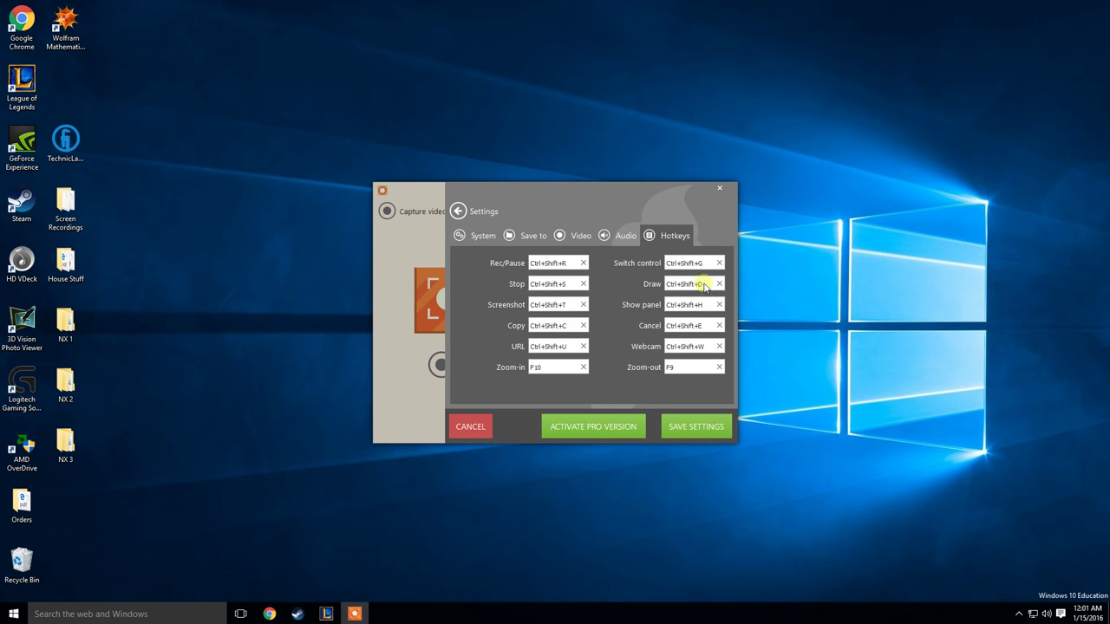
mouse_move(548, 271)
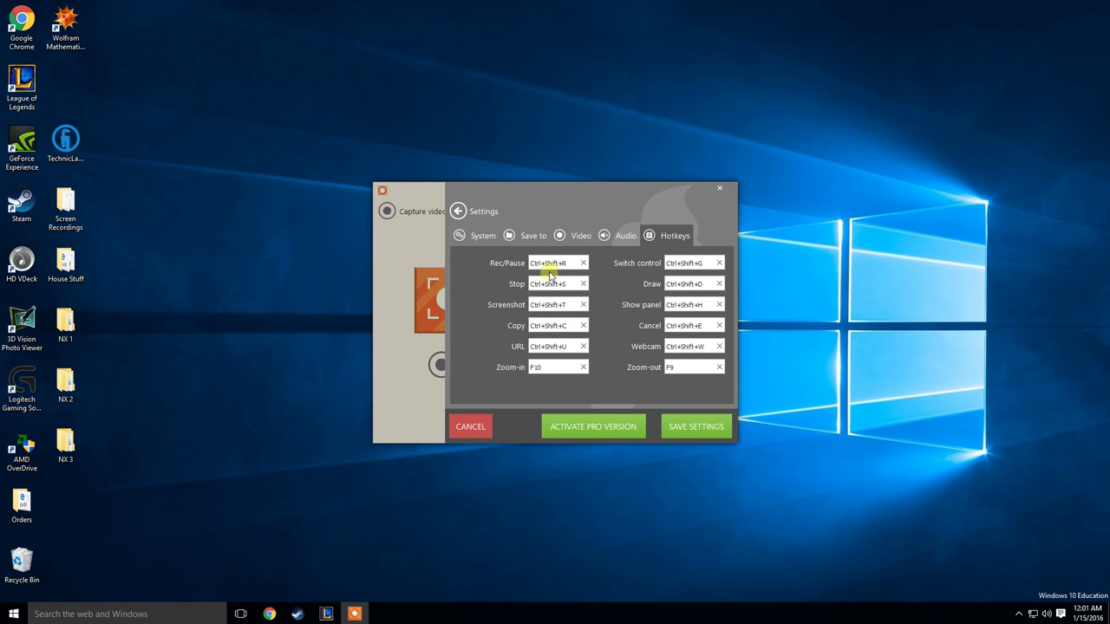
mouse_move(631, 267)
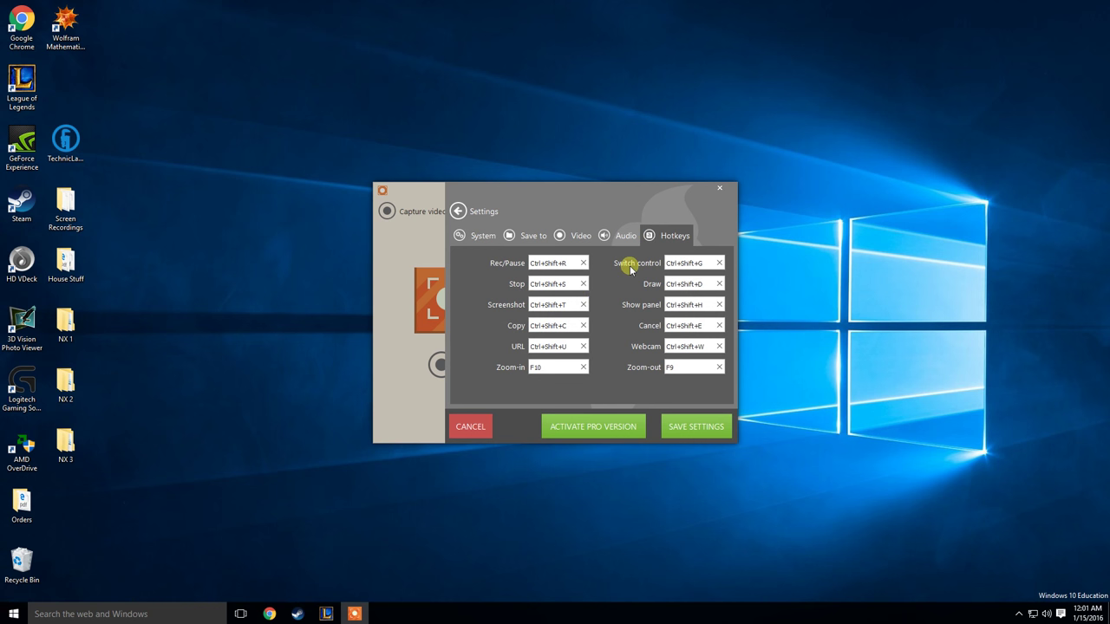
click(614, 236)
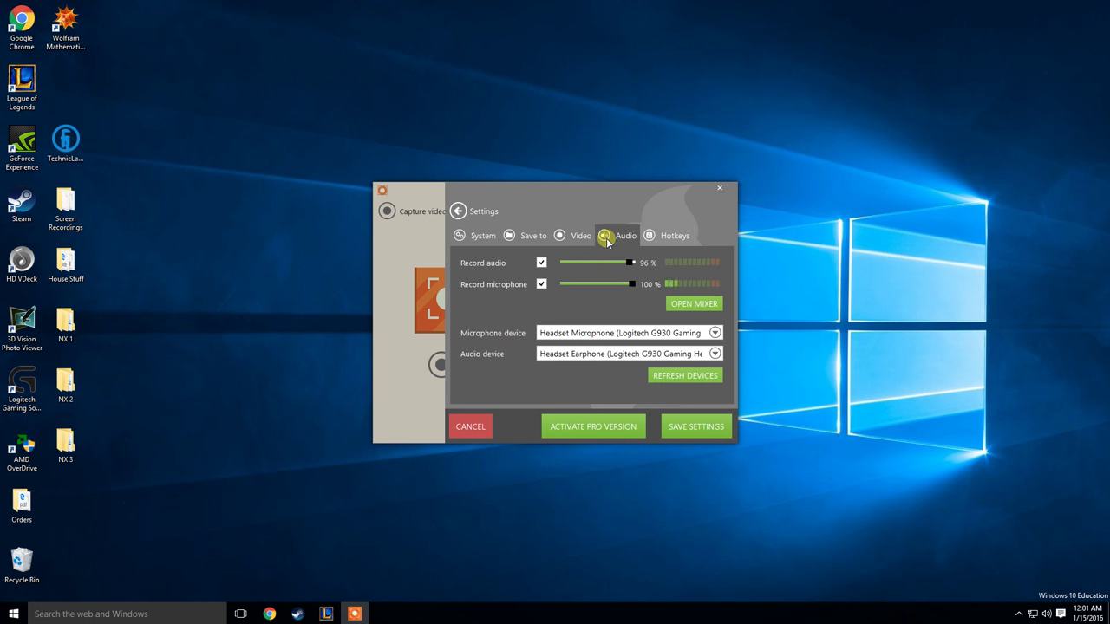
mouse_move(597, 291)
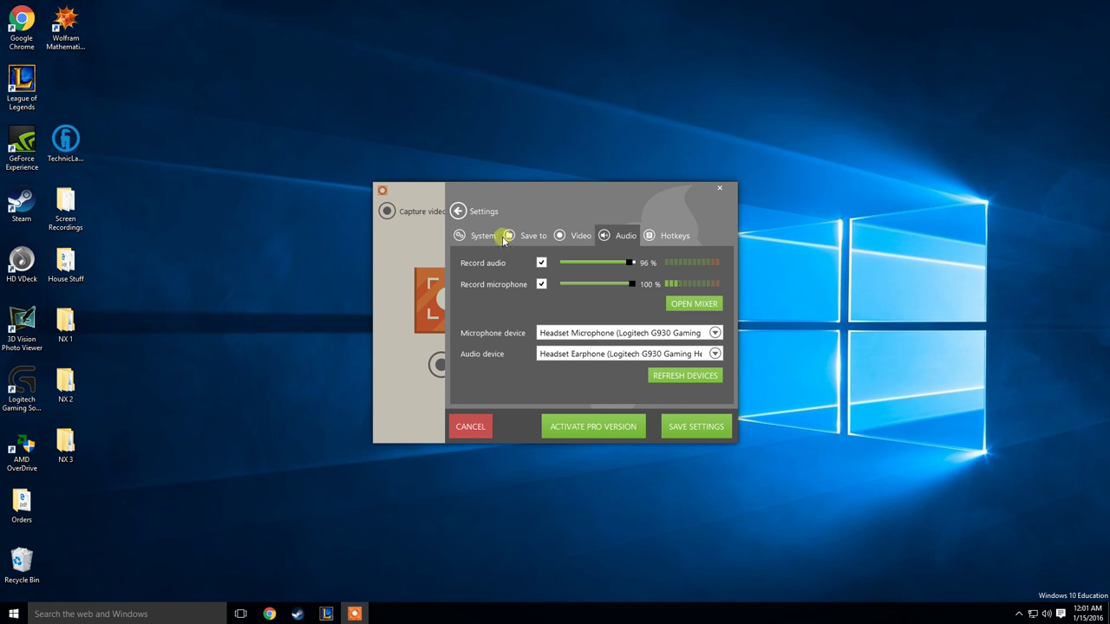
click(464, 236)
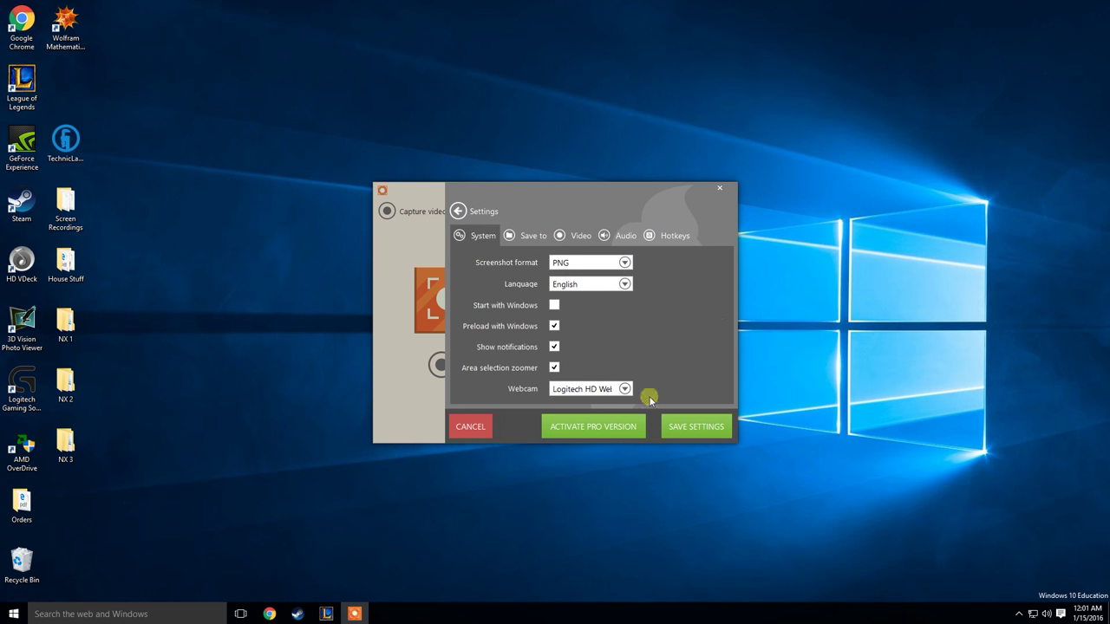
In the Video settings, keep video quality set to High.
click(569, 236)
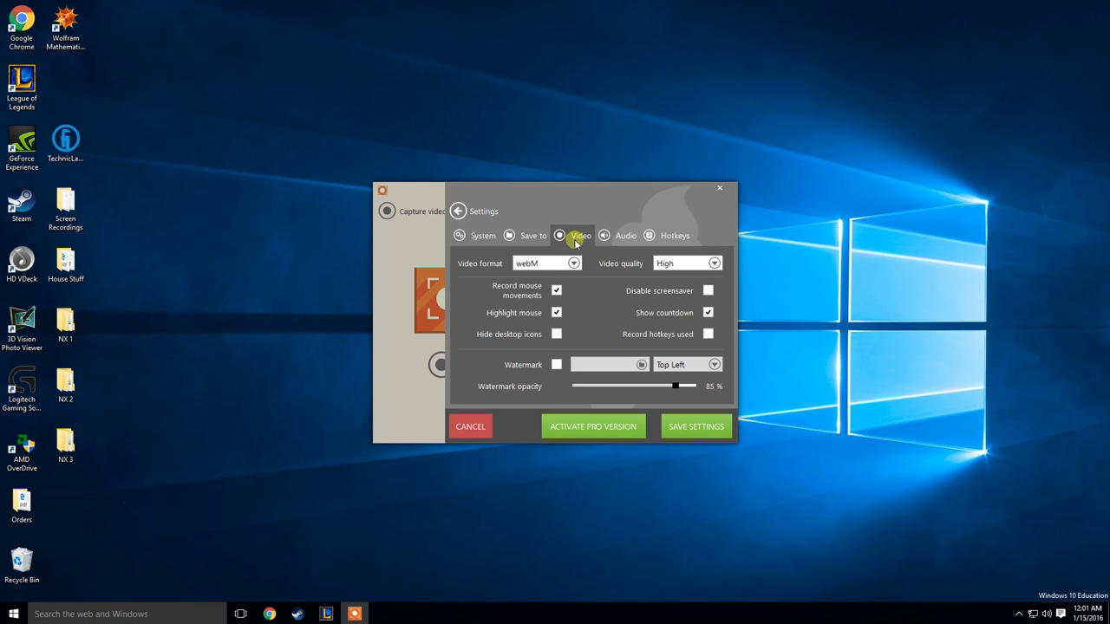
click(712, 263)
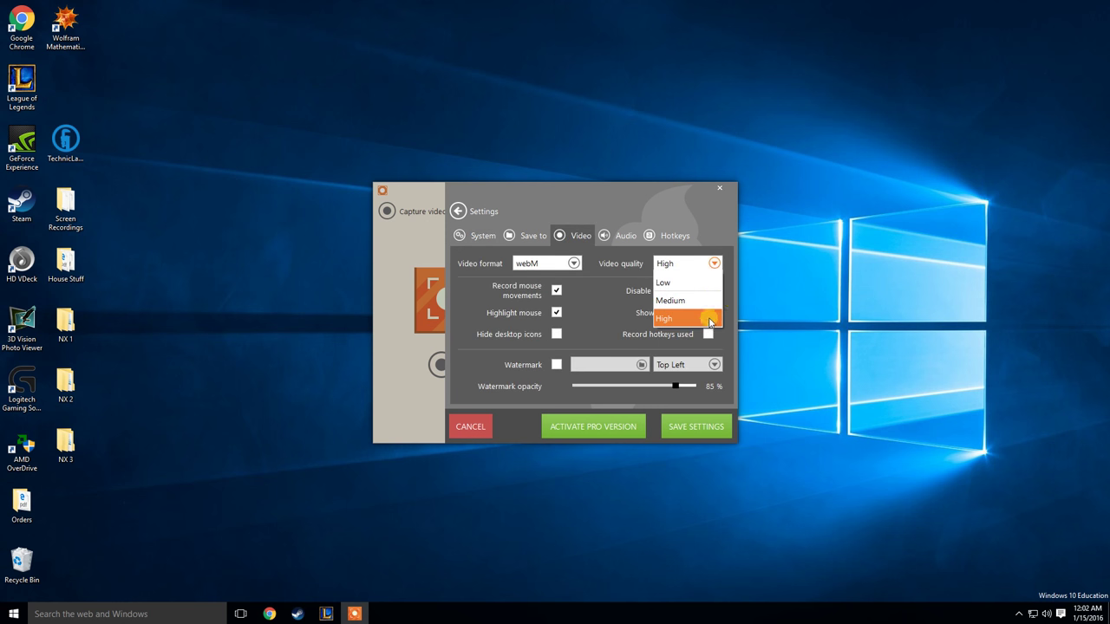
click(676, 319)
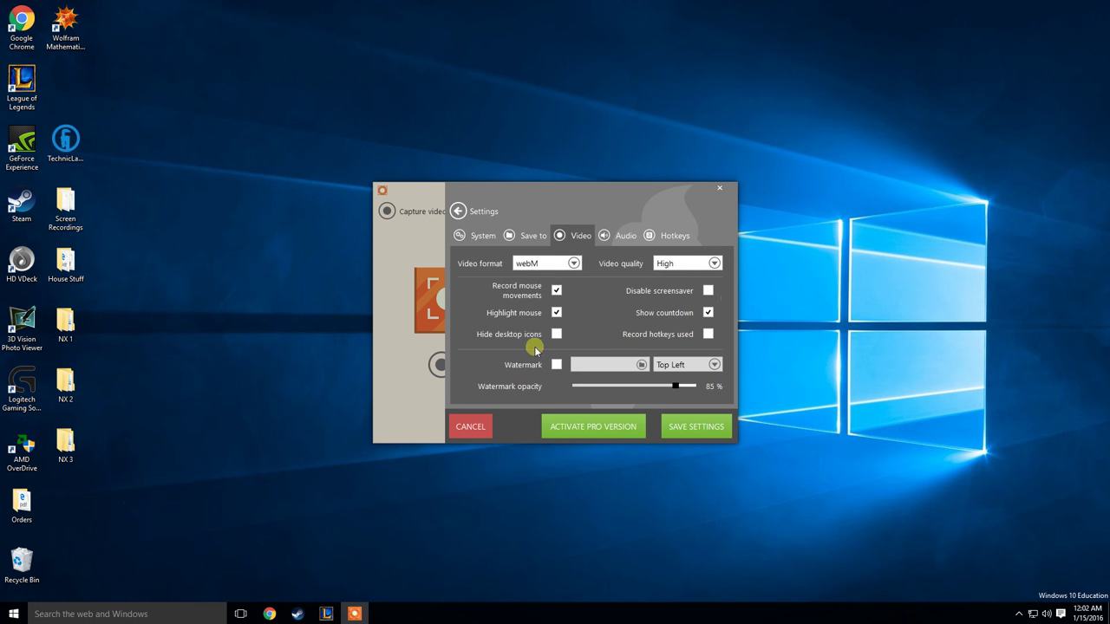
mouse_move(549, 247)
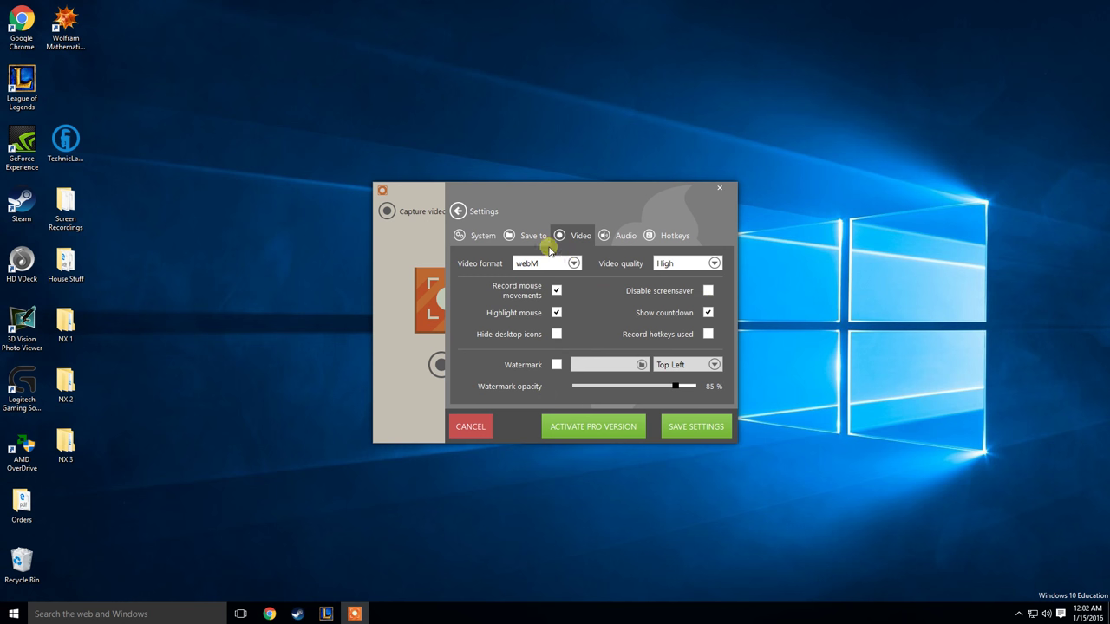
Check the Save to paths for videos and screenshots, then close Settings.
click(530, 236)
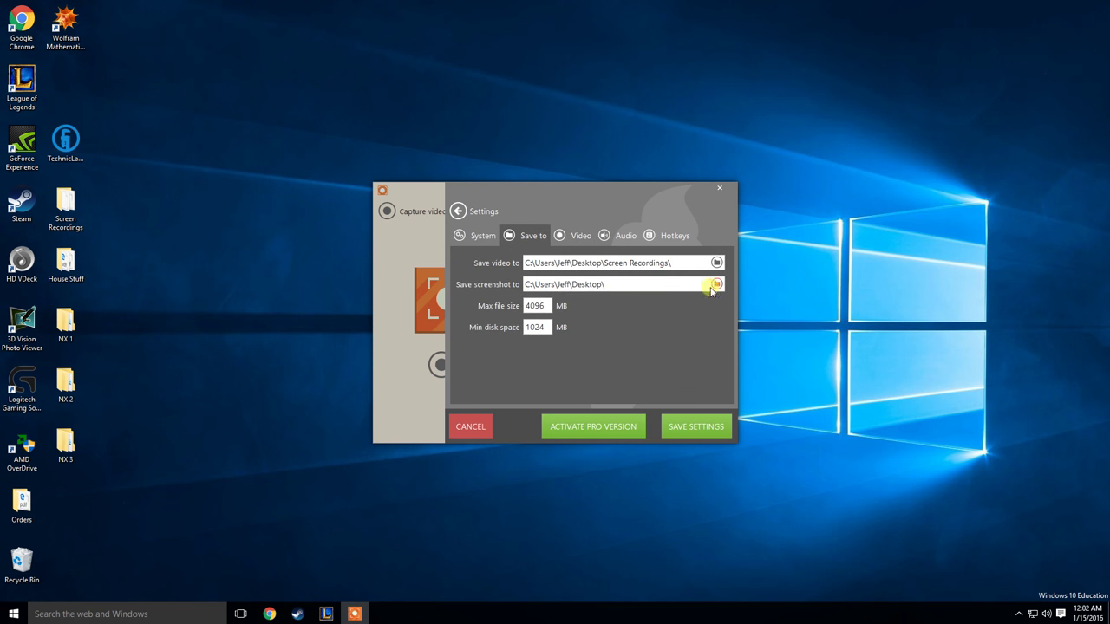
mouse_move(556, 328)
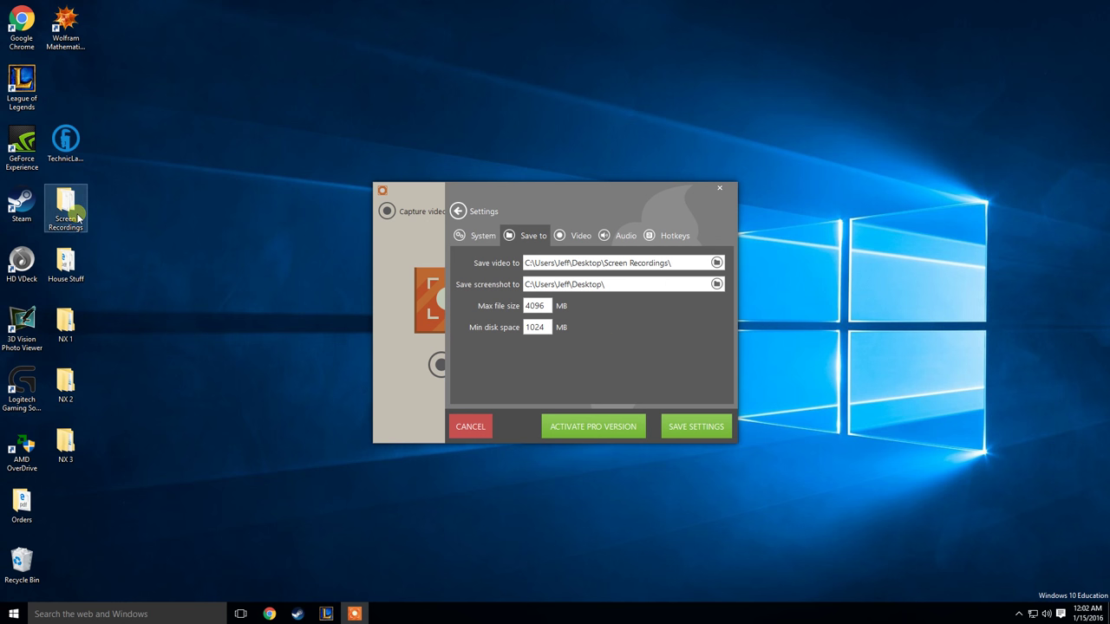
mouse_move(654, 200)
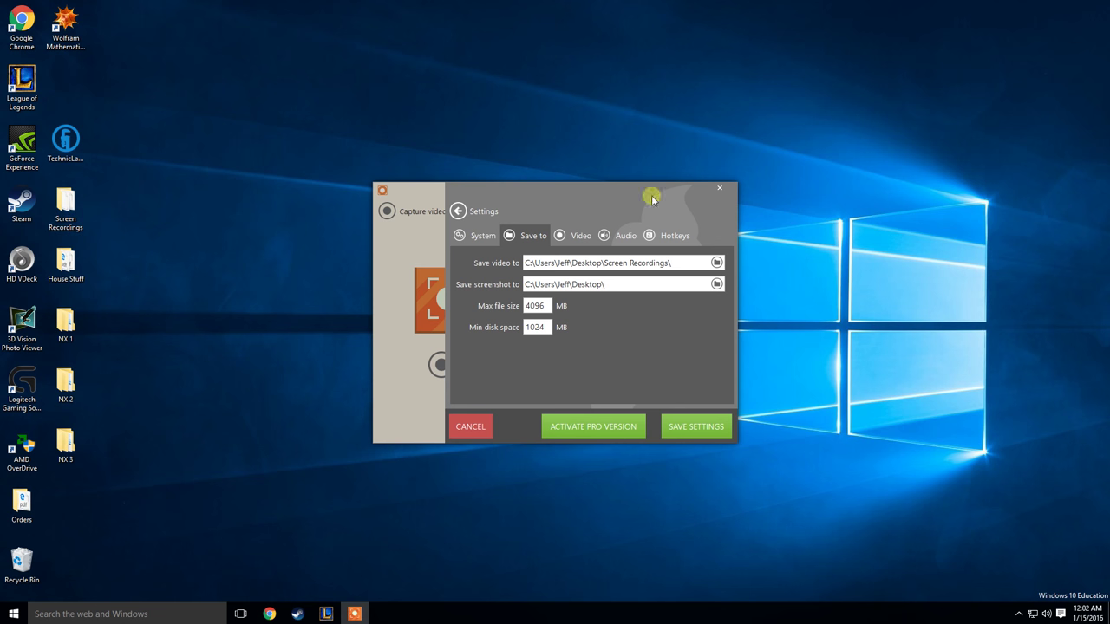
click(478, 236)
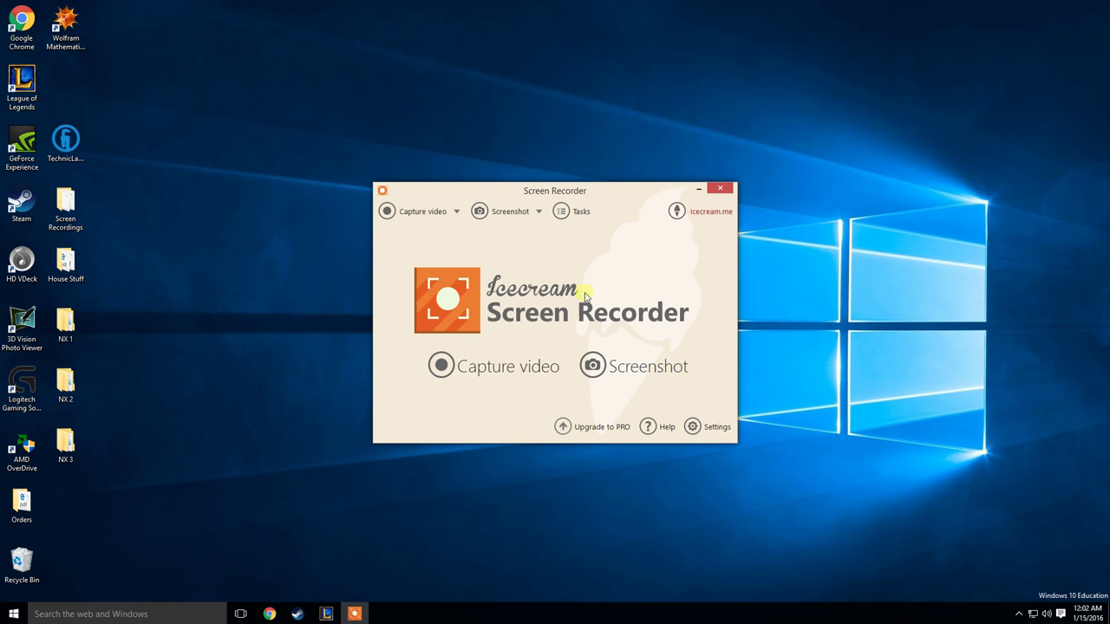
mouse_move(430, 316)
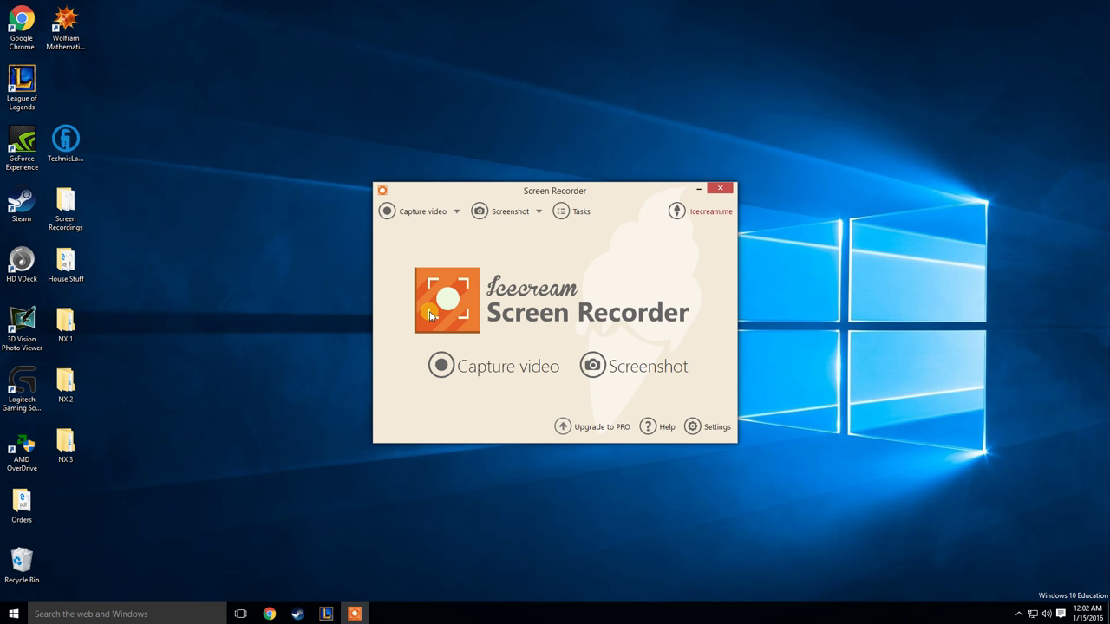
mouse_move(417, 343)
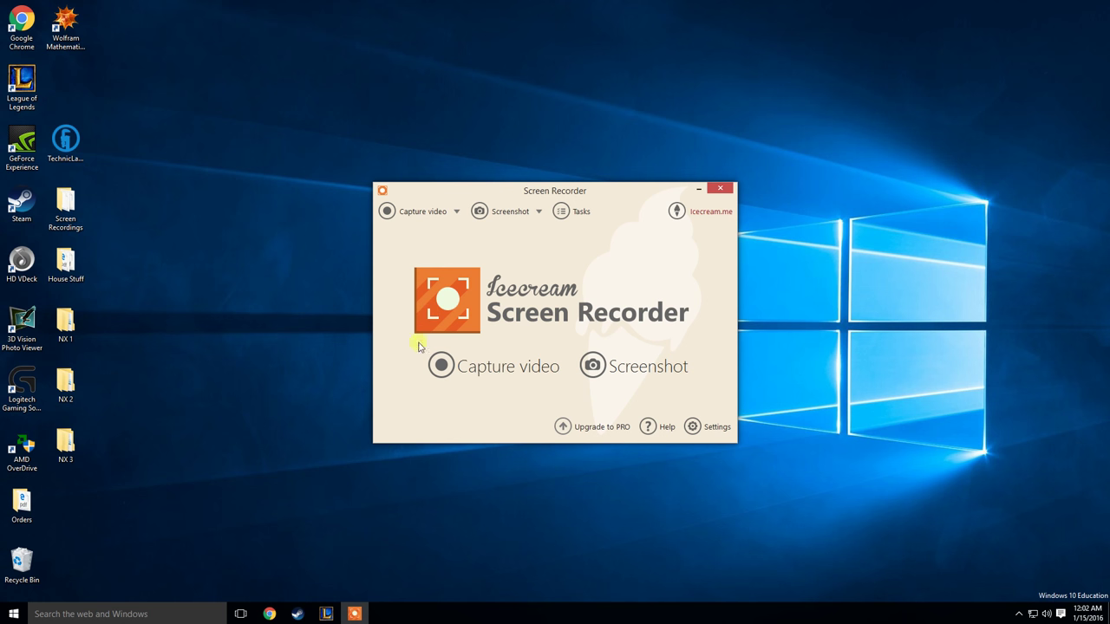
mouse_move(461, 321)
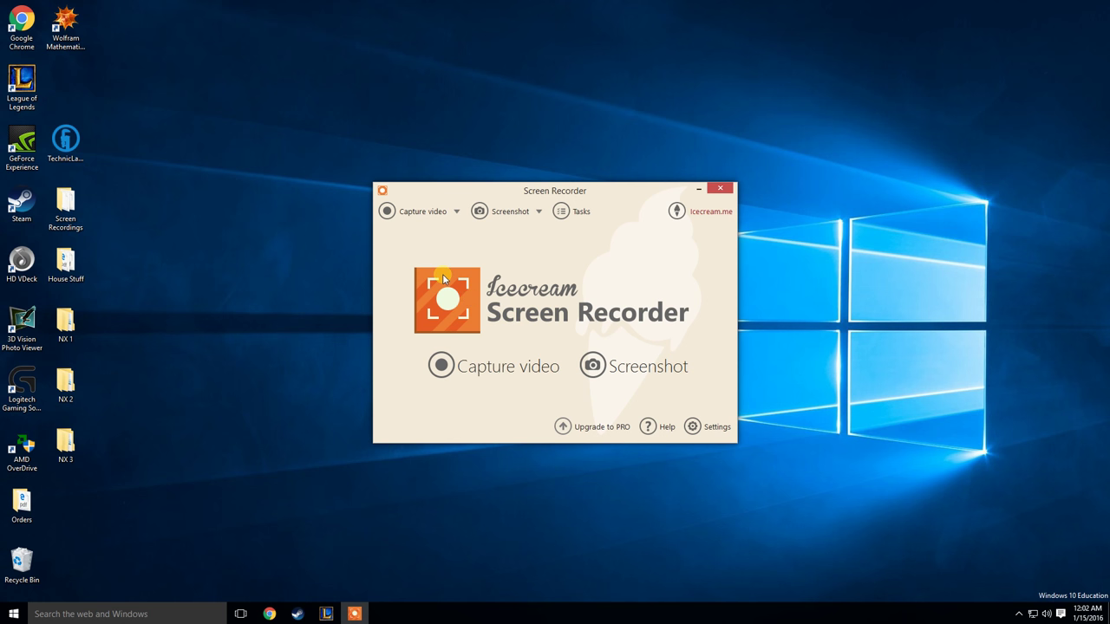
mouse_move(546, 281)
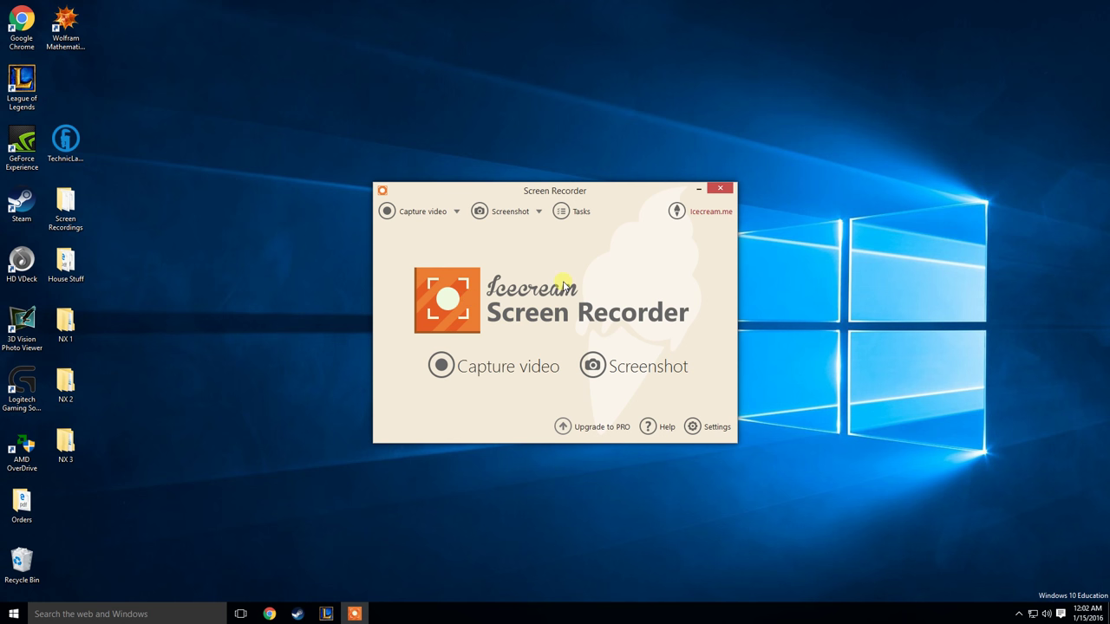